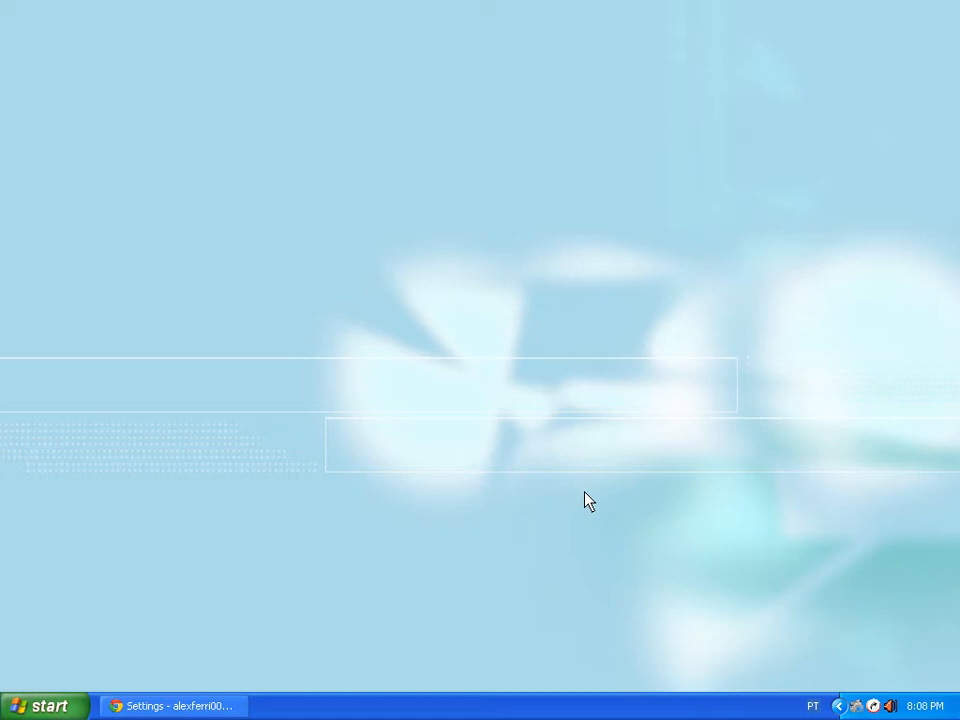
Step: Restore the Chrome window showing Gmail's chat settings from the taskbar
click(173, 706)
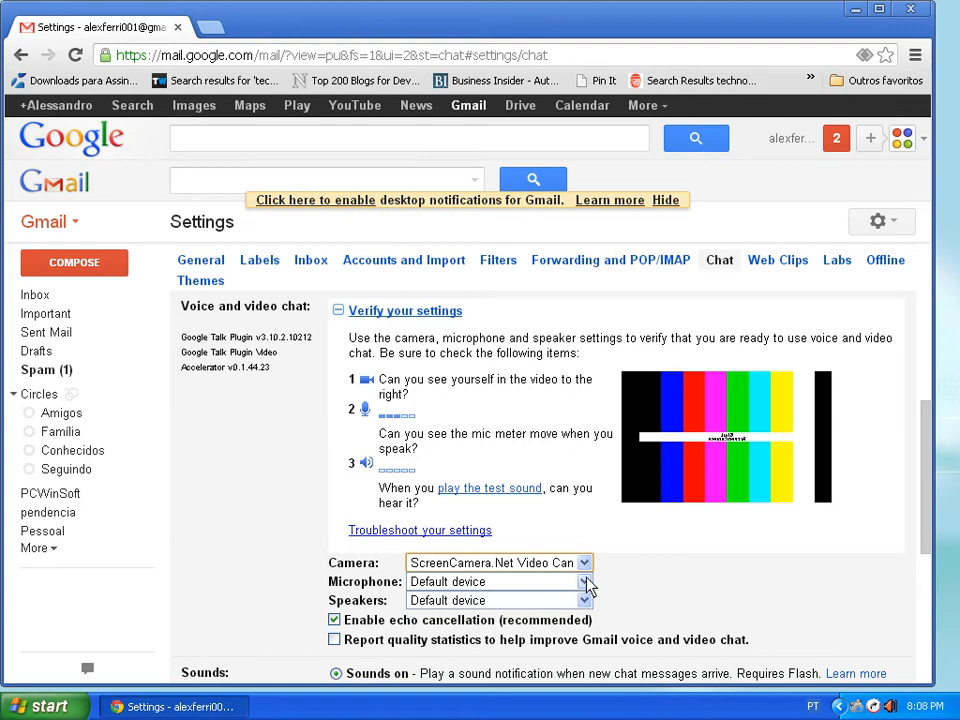
click(585, 562)
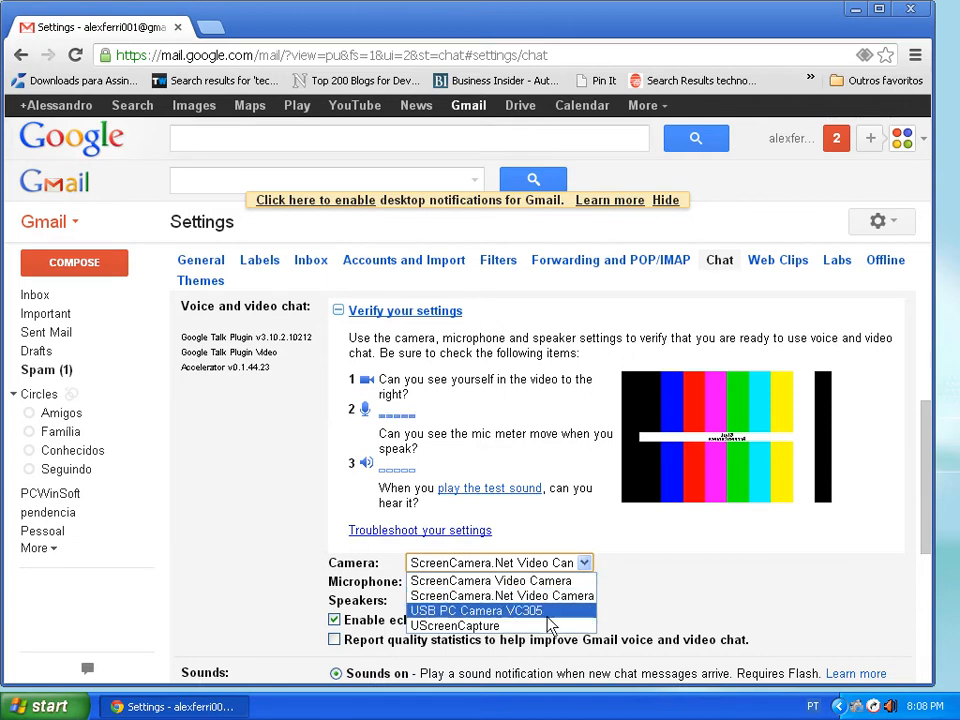
click(475, 610)
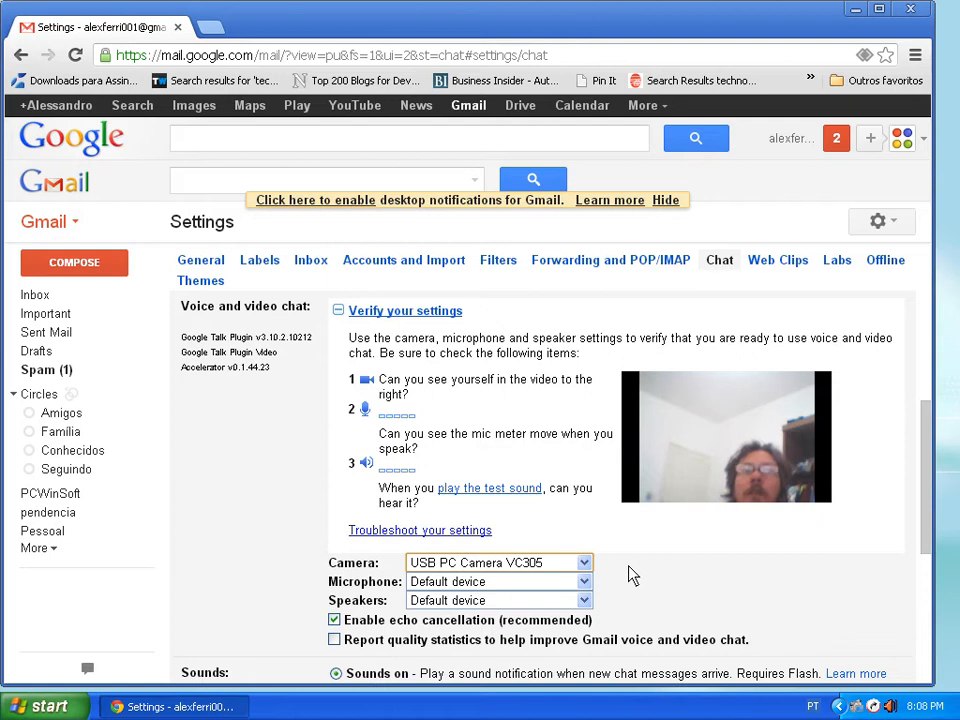
click(584, 562)
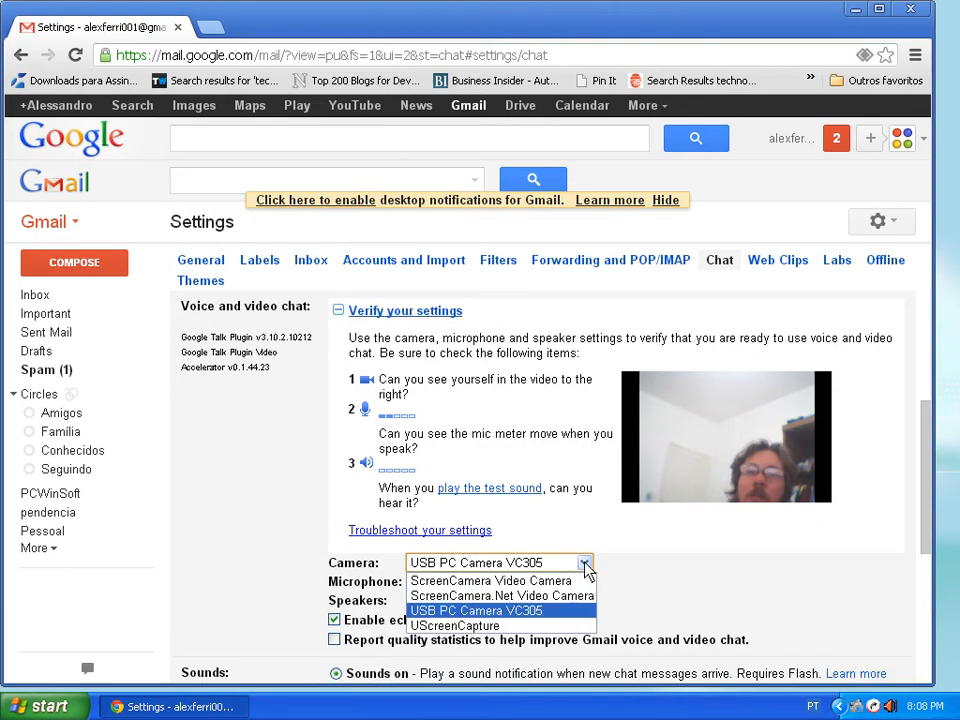
click(491, 595)
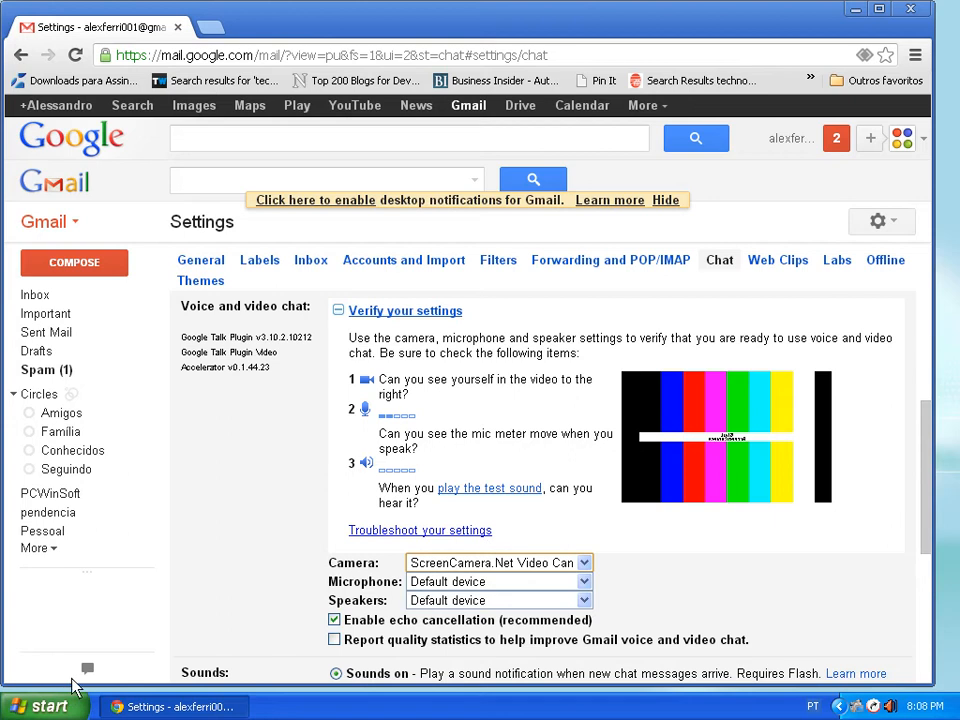
click(45, 706)
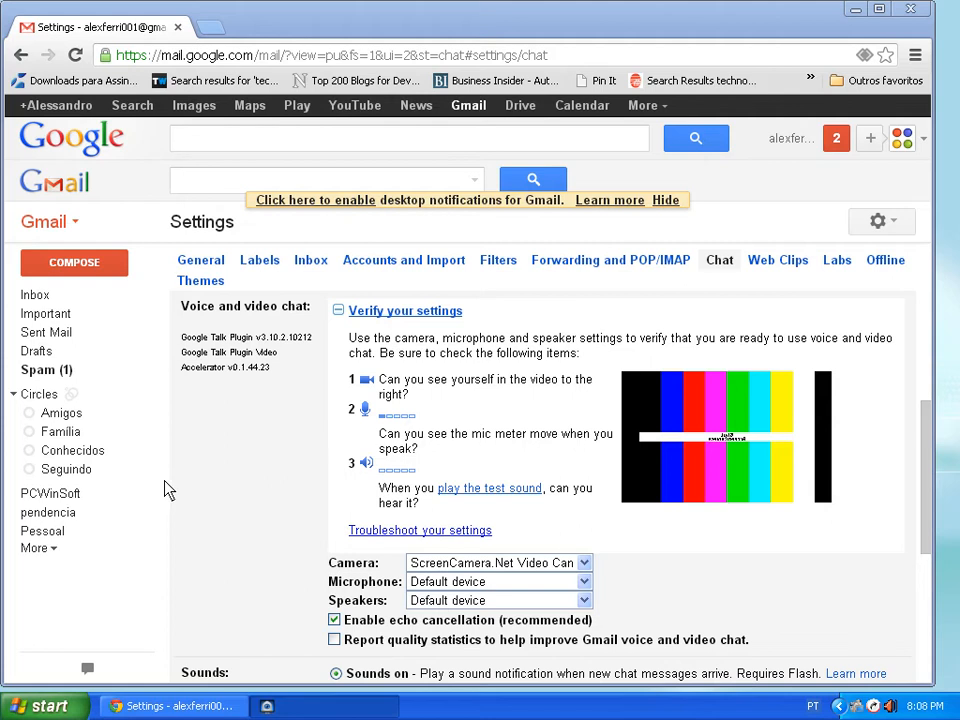
mouse_move(178, 485)
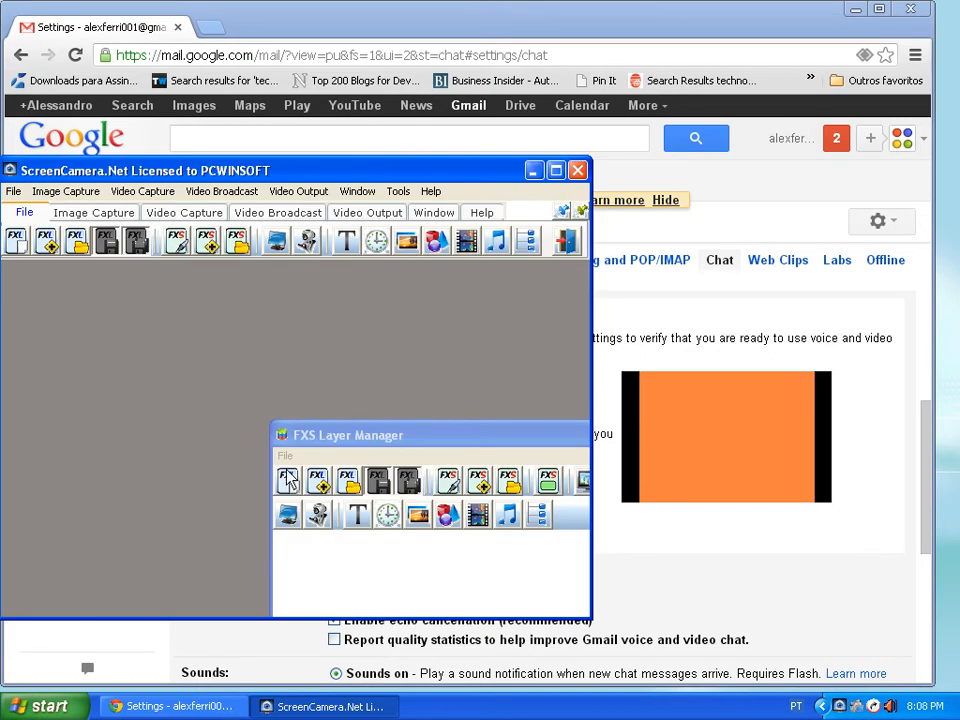
Step: Move the FXS Layer Manager left beside the main window and open the Window tools
drag(348, 434, 196, 299)
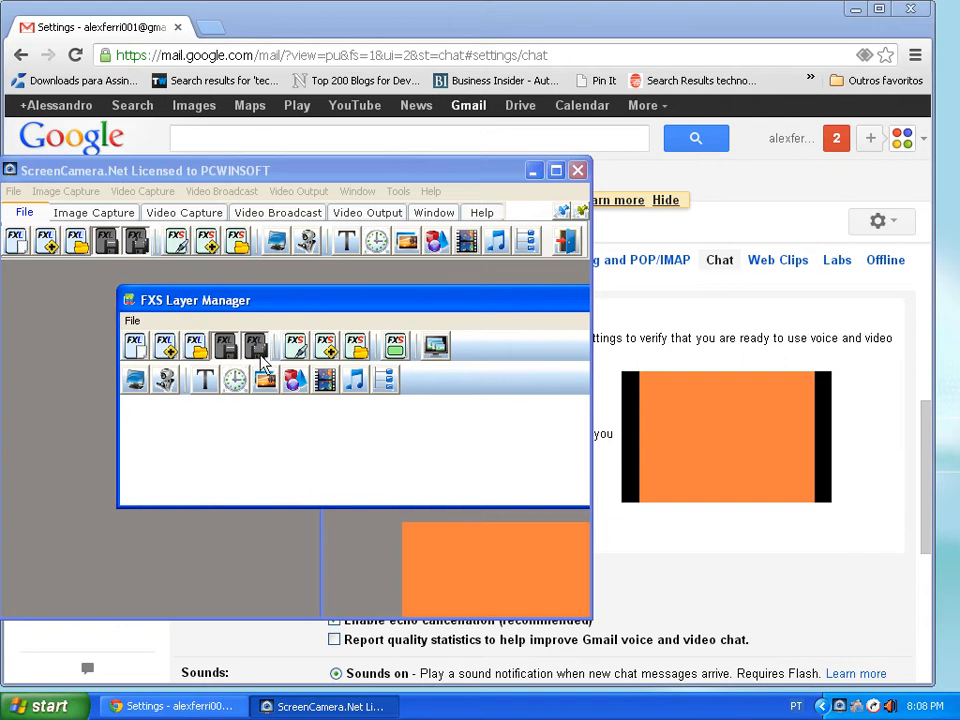
drag(196, 299, 91, 299)
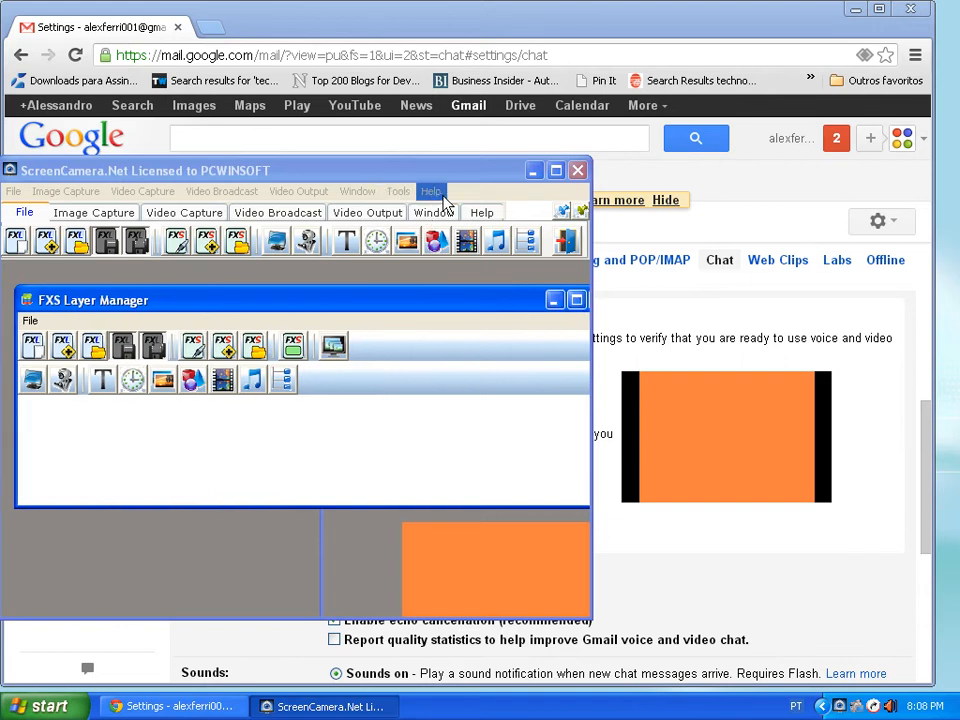
click(398, 191)
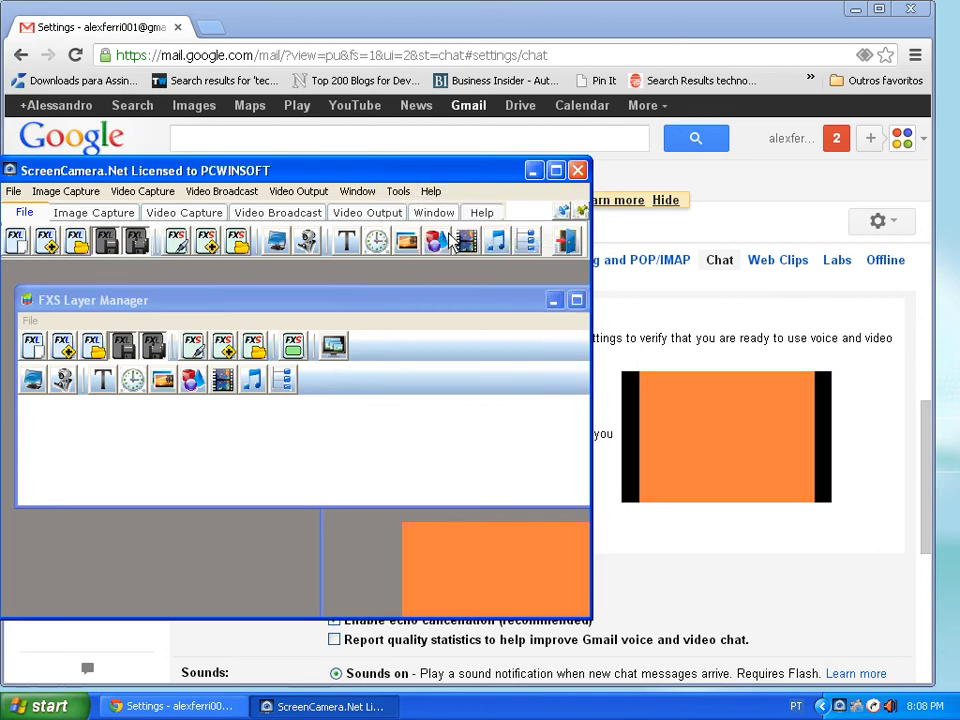
click(433, 212)
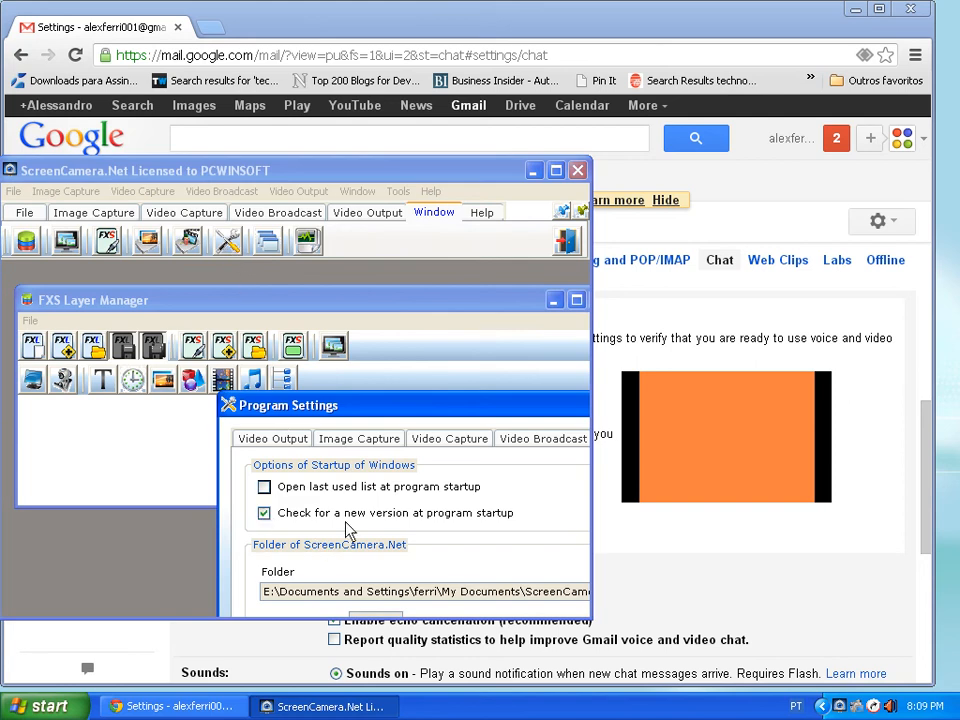
click(358, 438)
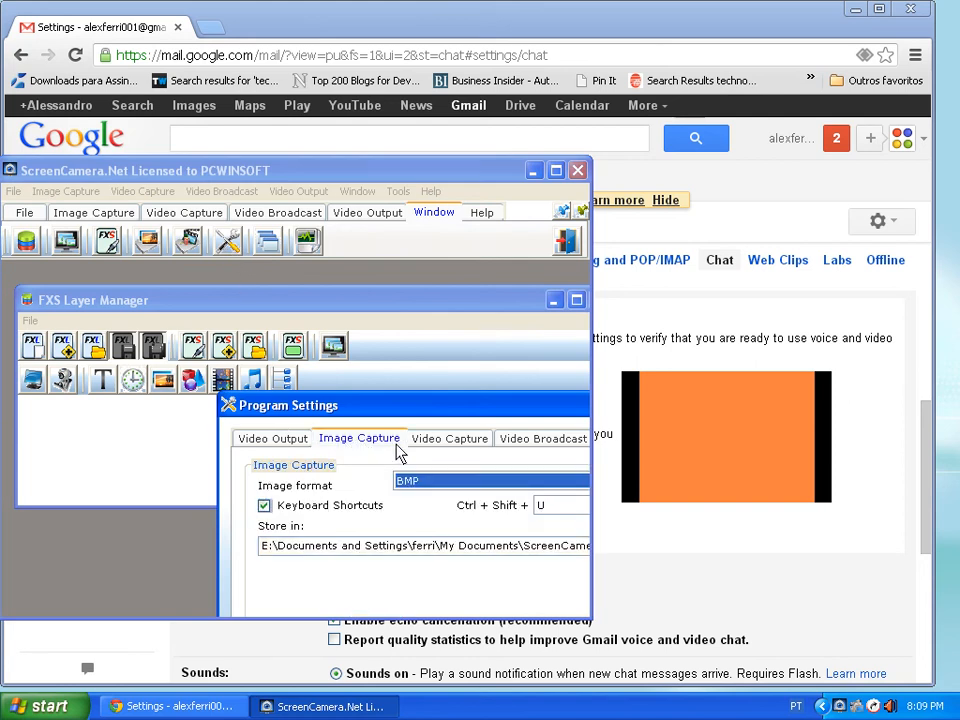
click(272, 438)
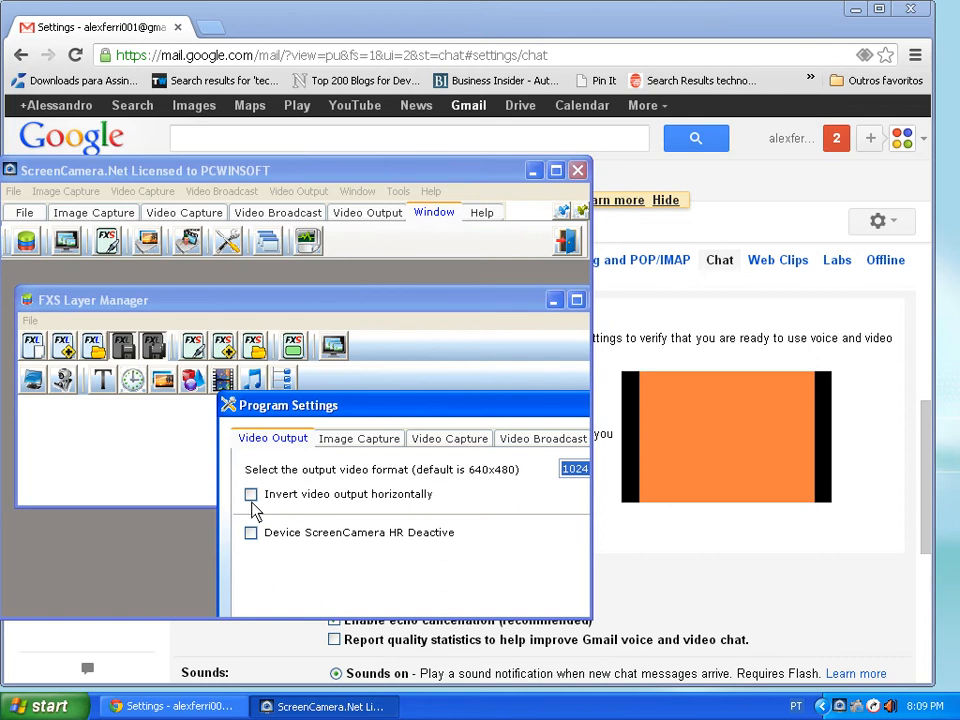
click(251, 494)
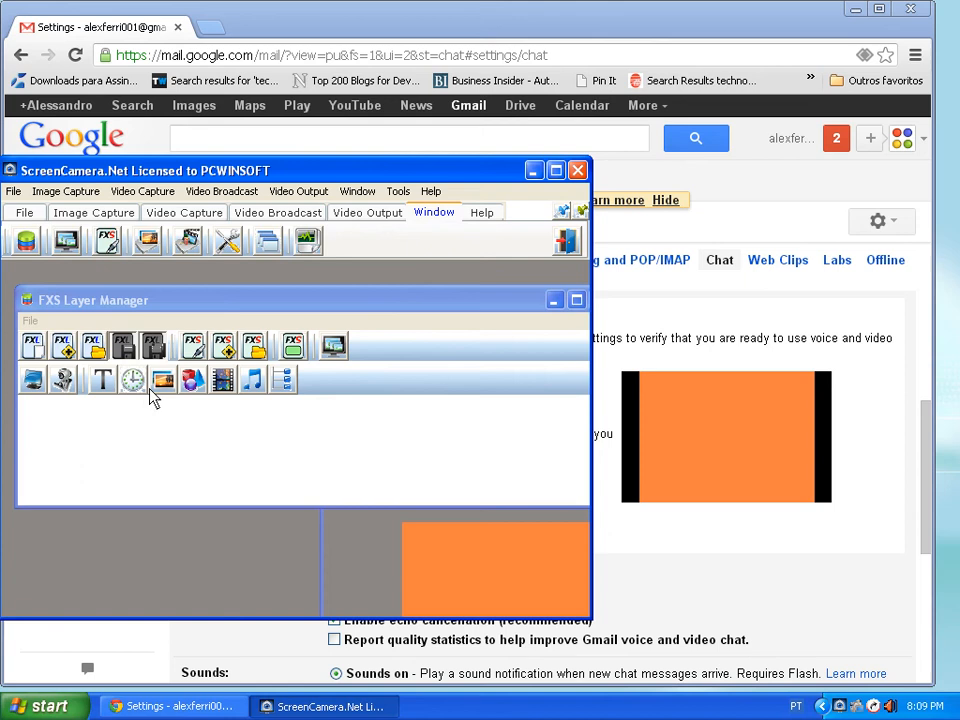
Step: Add the saved Date and Time clock layer and start it playing
click(132, 379)
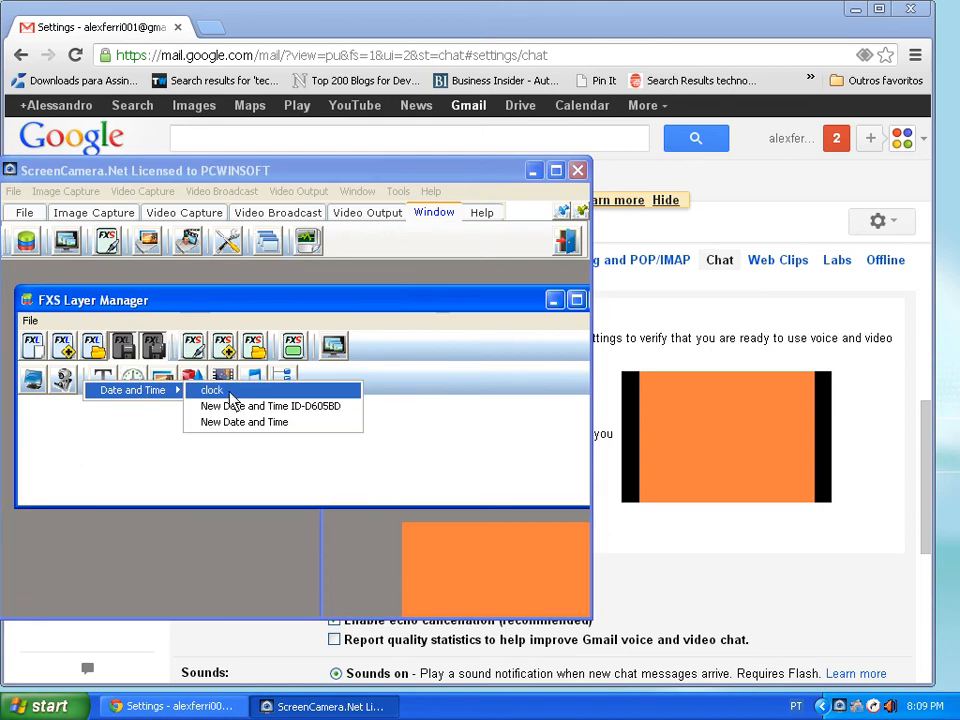
click(211, 390)
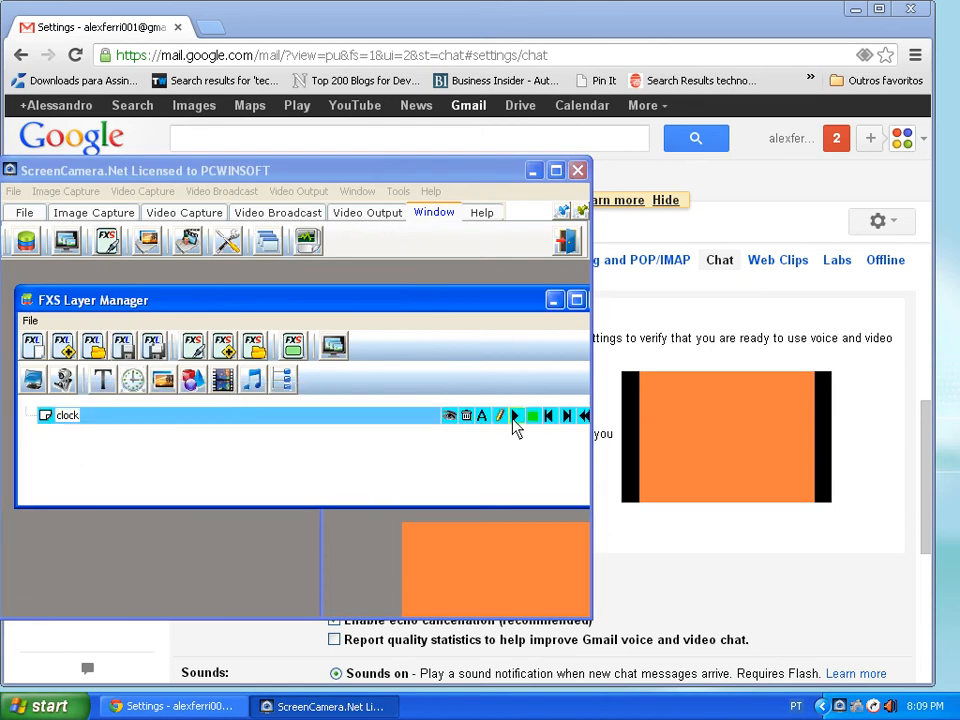
click(515, 415)
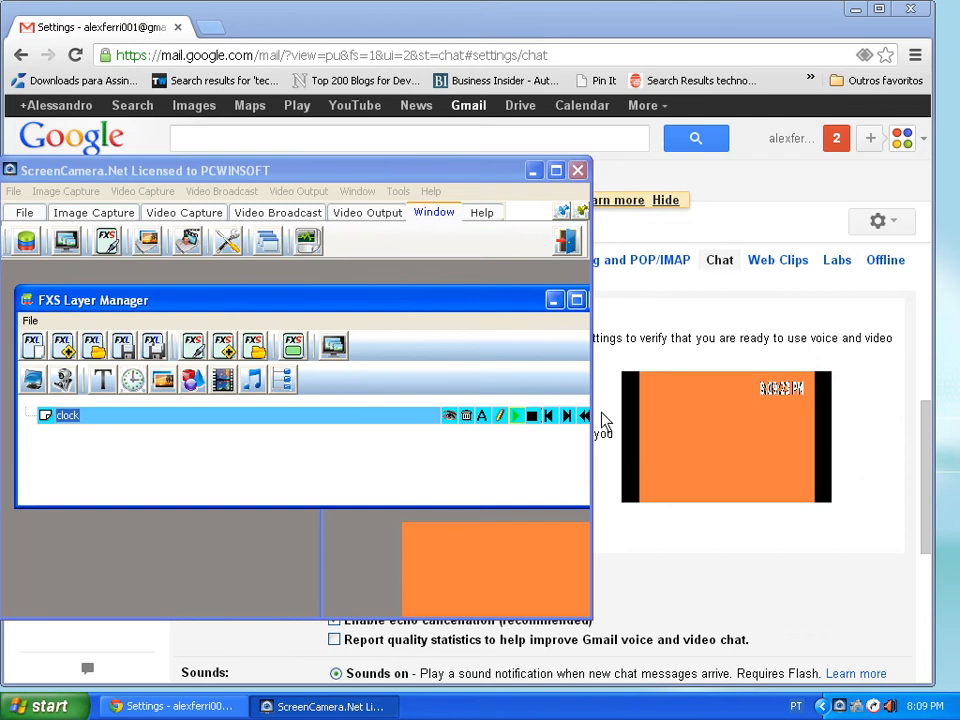
mouse_move(778, 415)
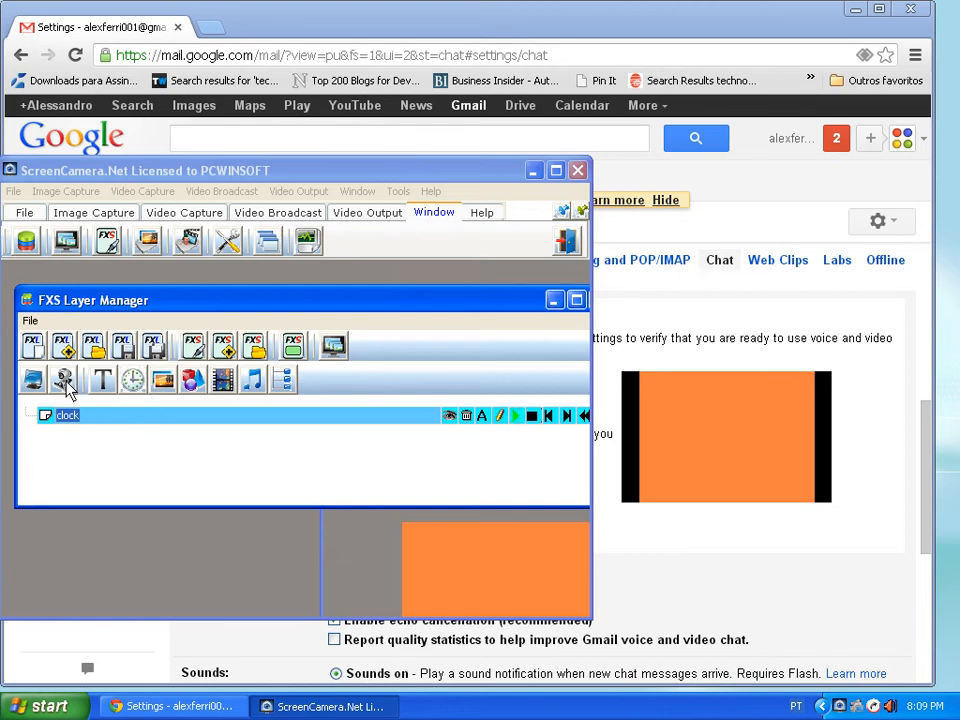
Step: Add the USB PC Camera VC305 video capture layer above the clock
click(63, 379)
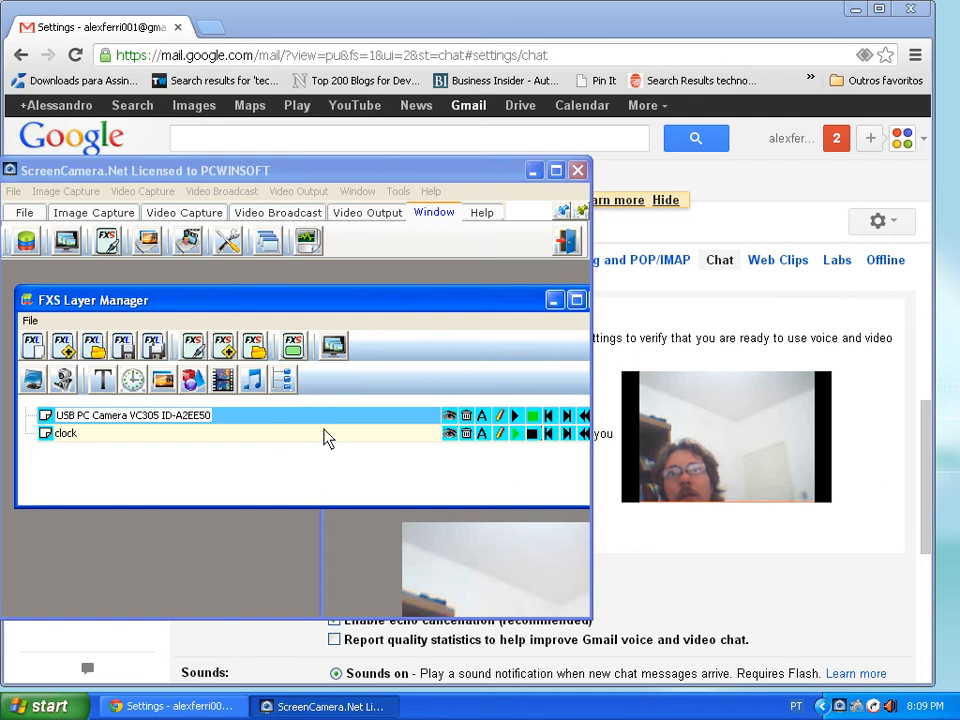
mouse_move(68, 405)
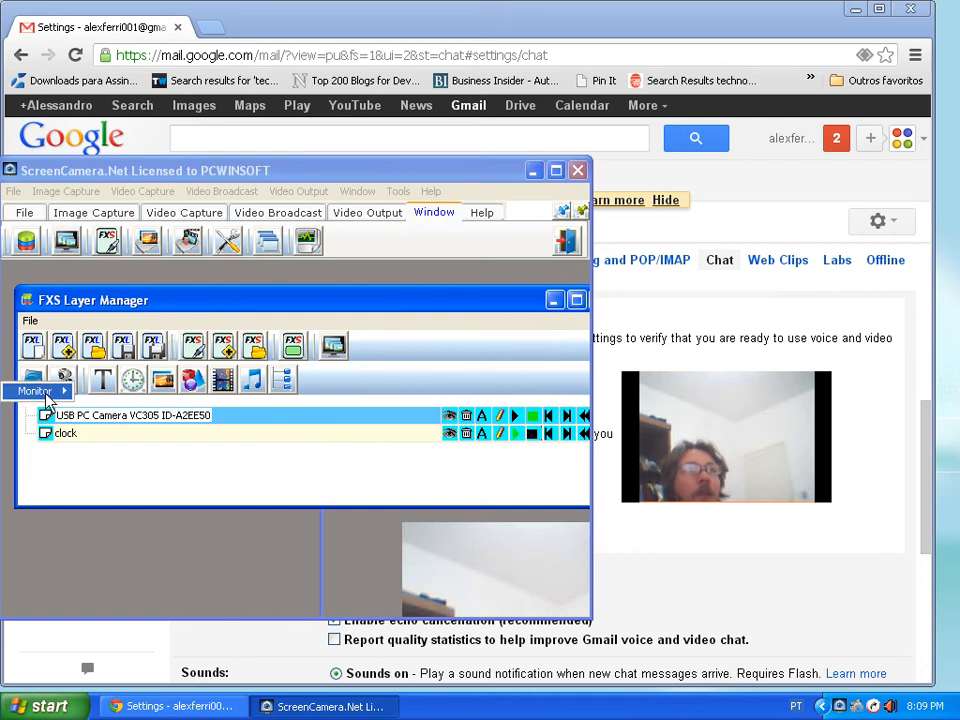
Step: Add a Monitor 1 screen-capture layer on top of the layer list
click(35, 391)
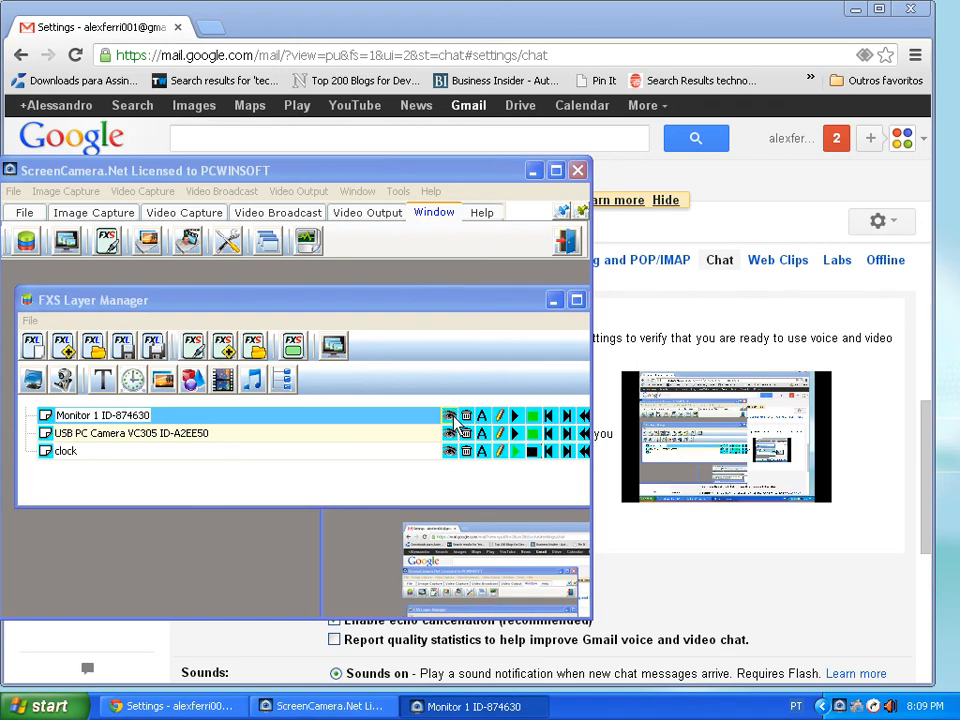
mouse_move(440, 422)
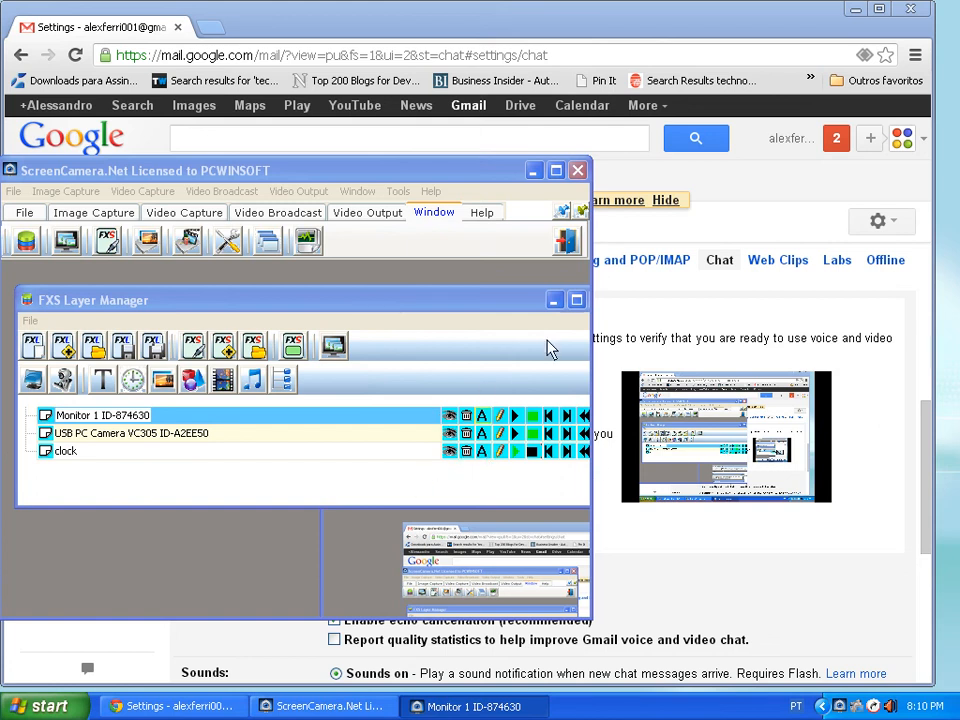
mouse_move(527, 327)
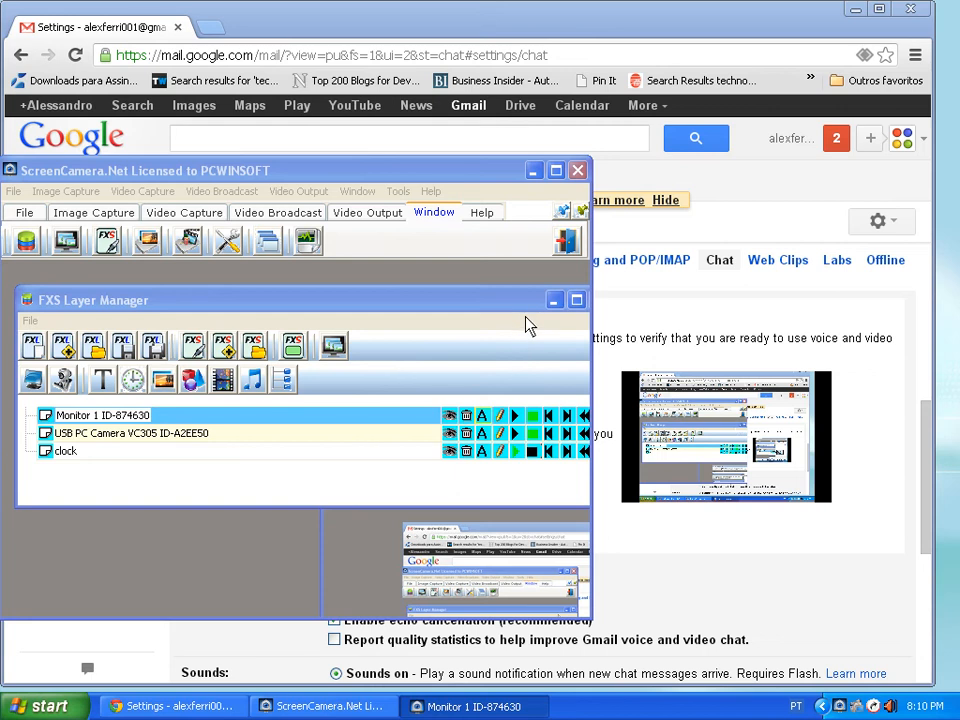
mouse_move(528, 324)
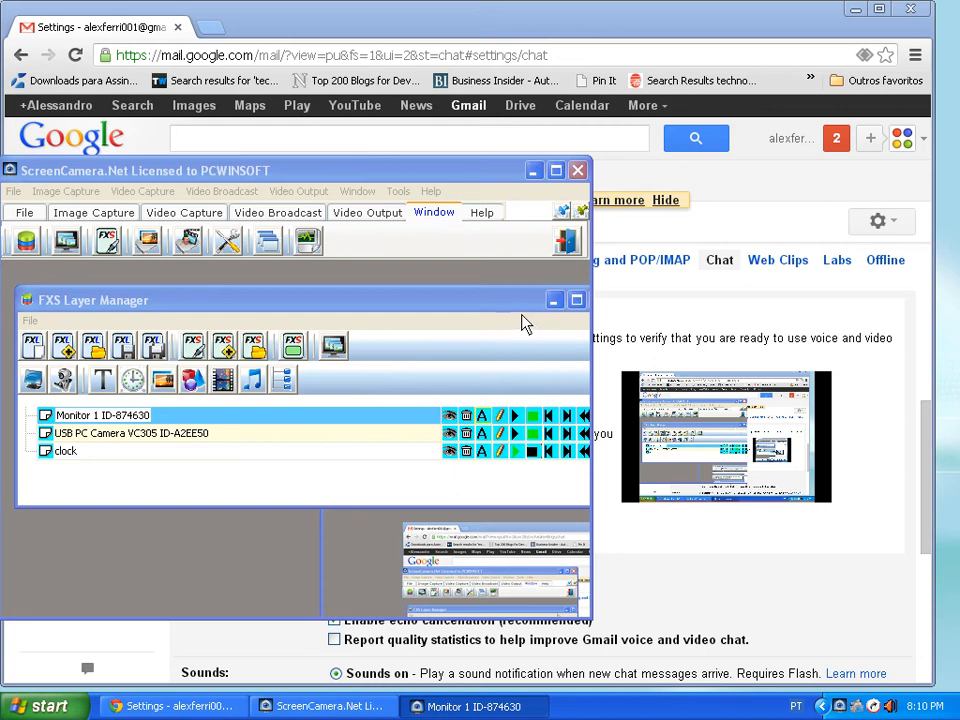
mouse_move(518, 312)
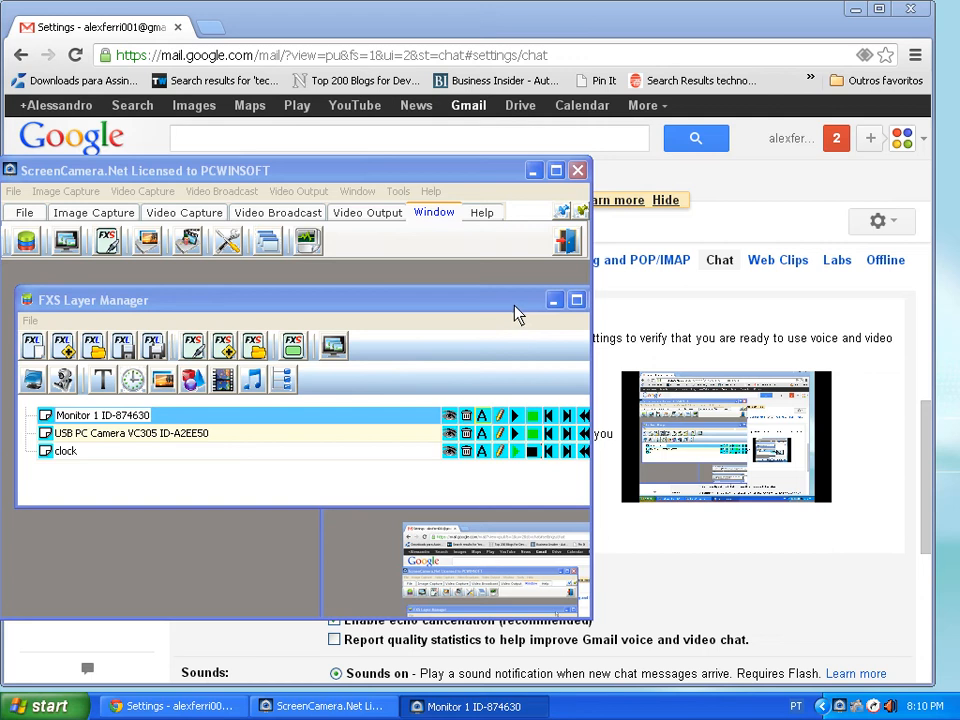
mouse_move(515, 305)
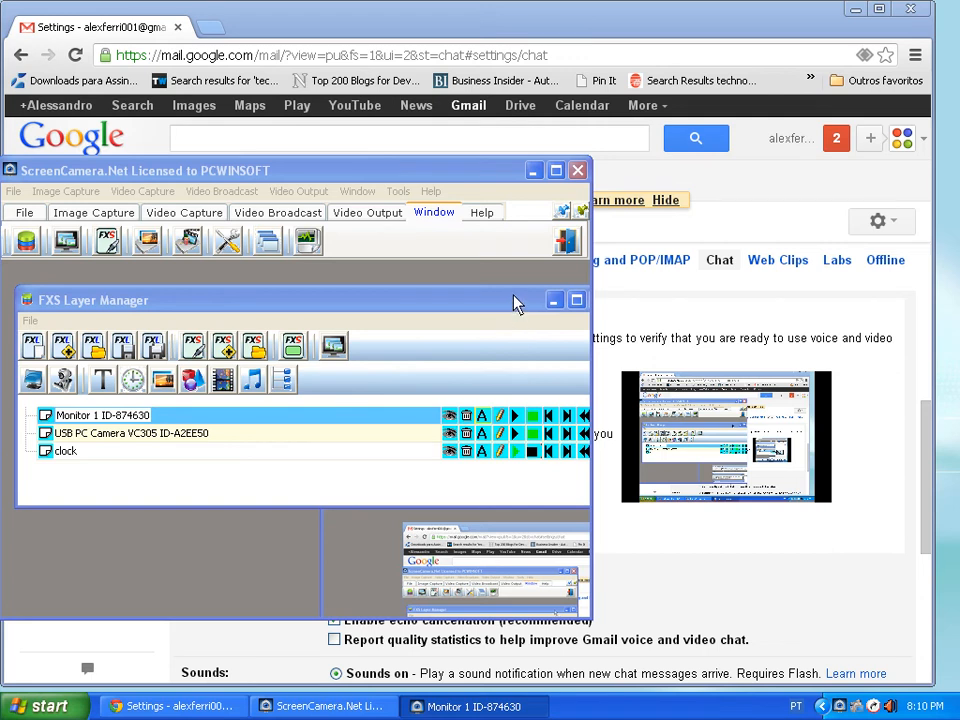
mouse_move(573, 365)
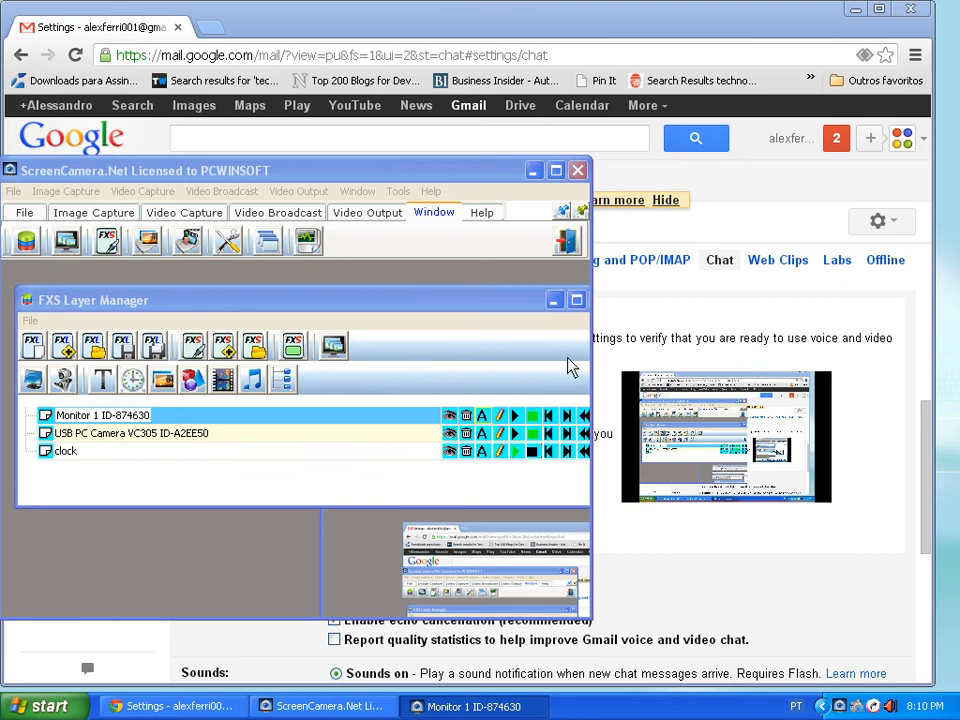
mouse_move(528, 318)
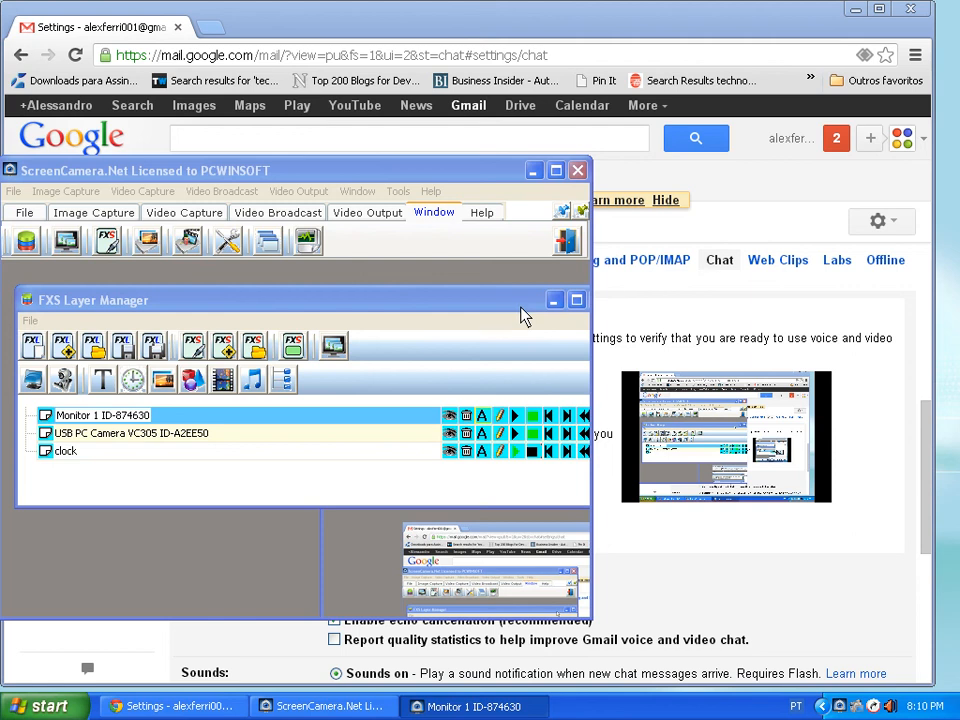
mouse_move(490, 363)
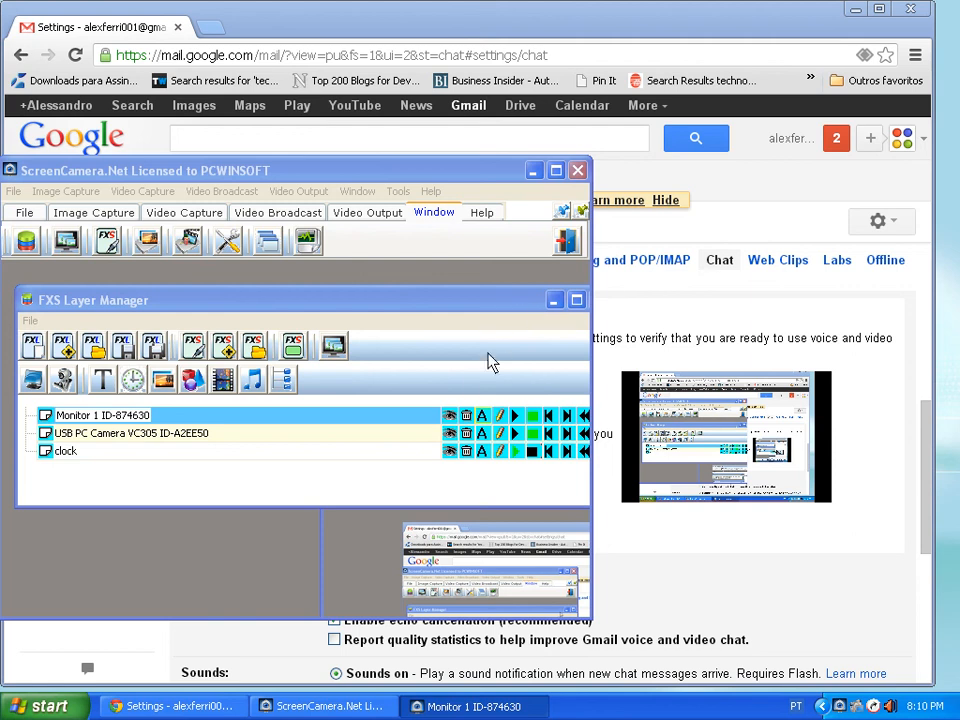
mouse_move(472, 383)
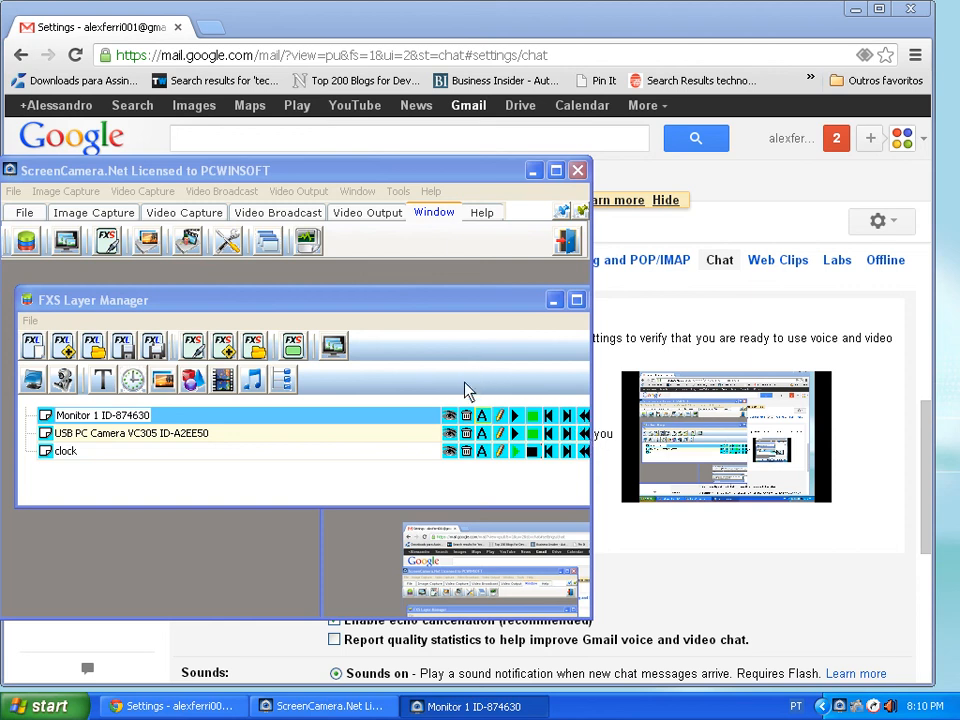
mouse_move(483, 383)
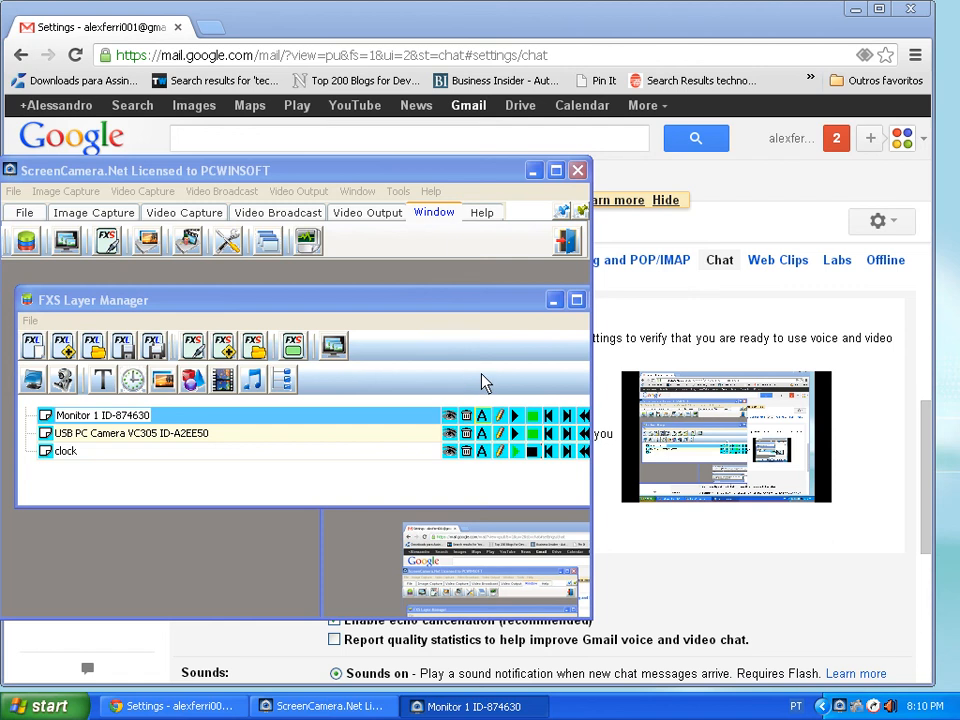